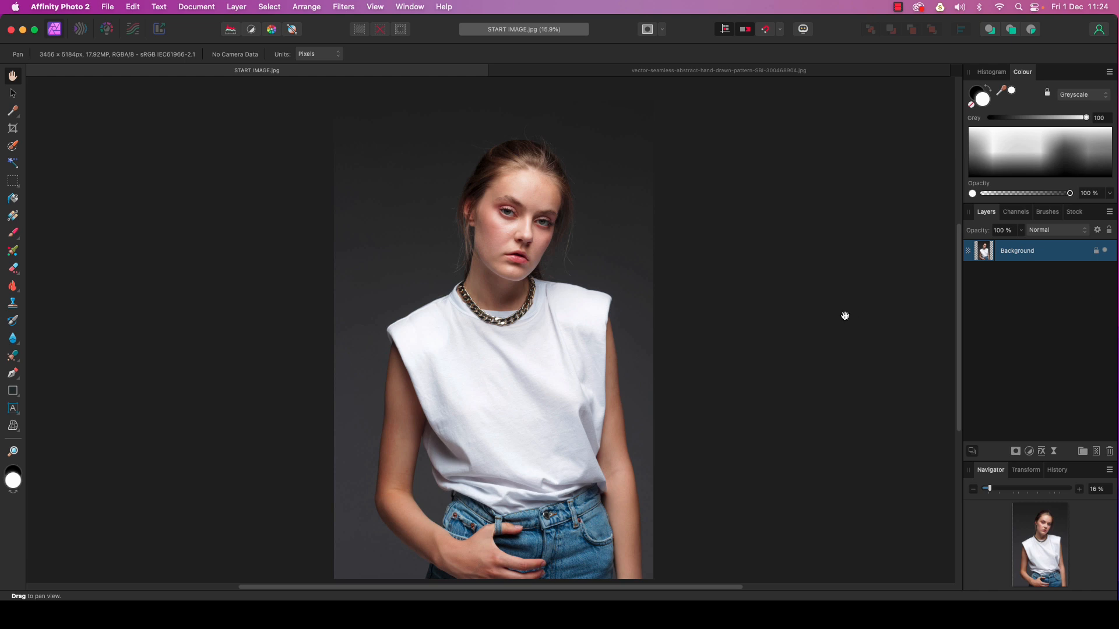
pyautogui.moveTo(843, 316)
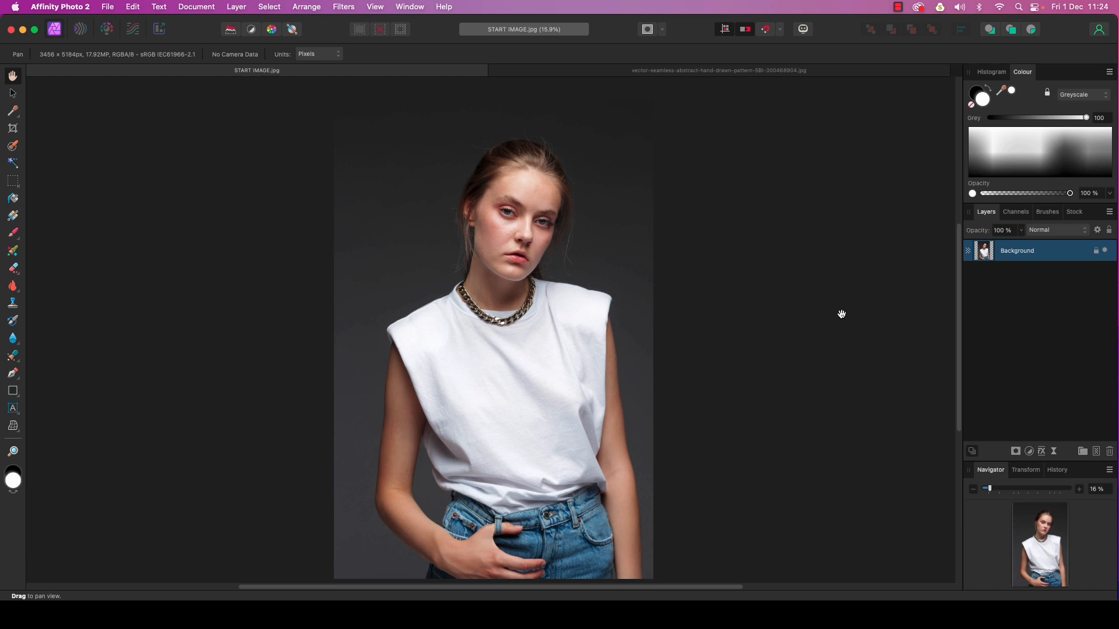
pyautogui.moveTo(670, 292)
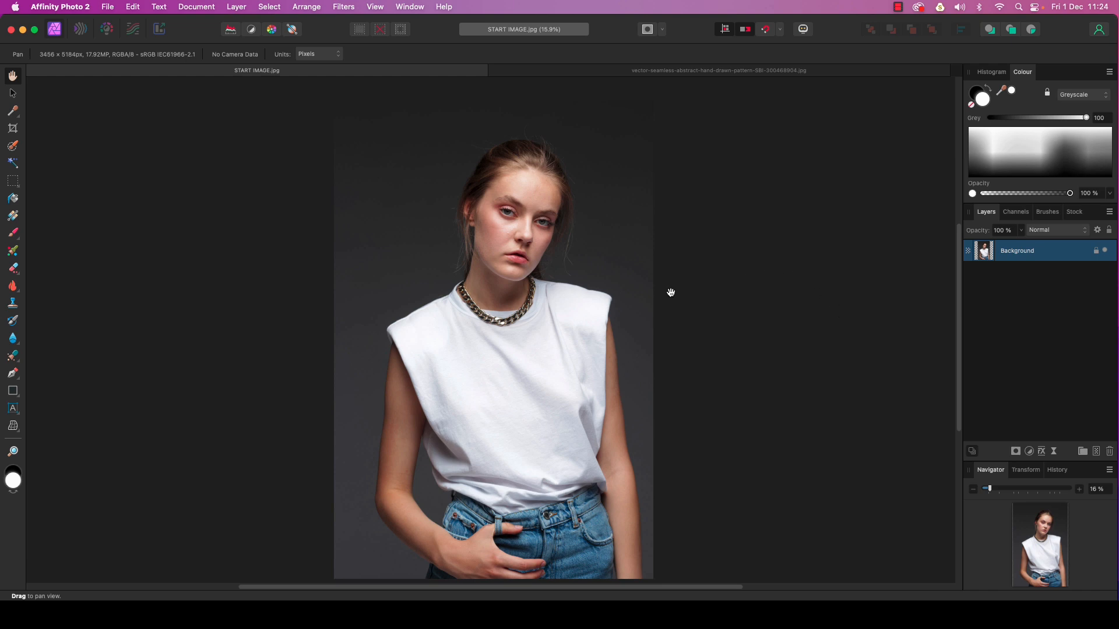
pyautogui.moveTo(599, 288)
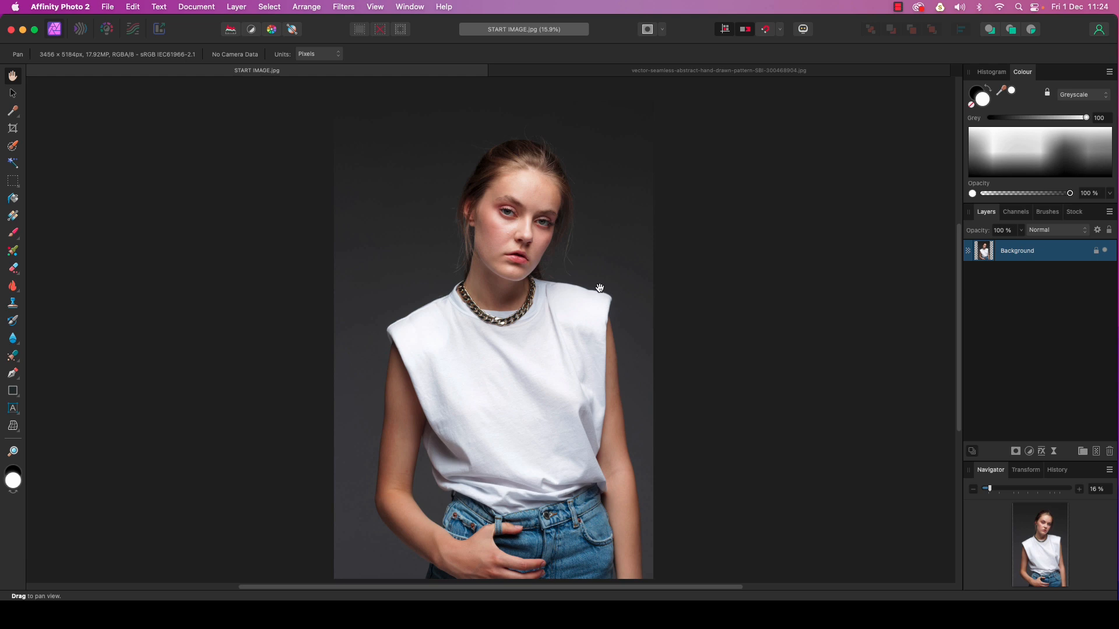
pyautogui.moveTo(602, 285)
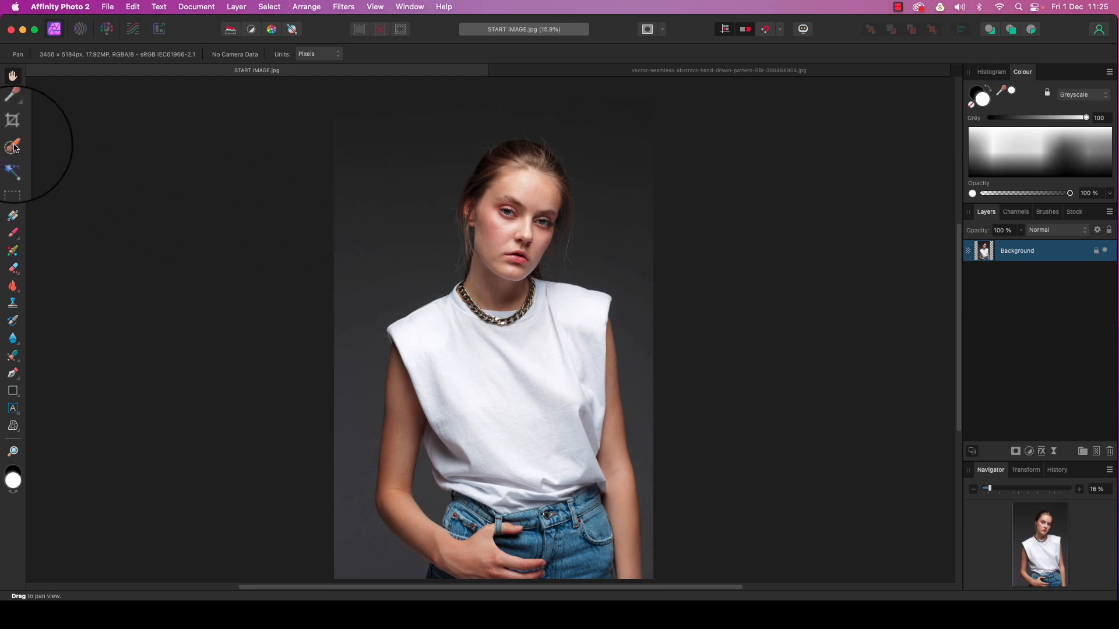
pyautogui.moveTo(13, 147)
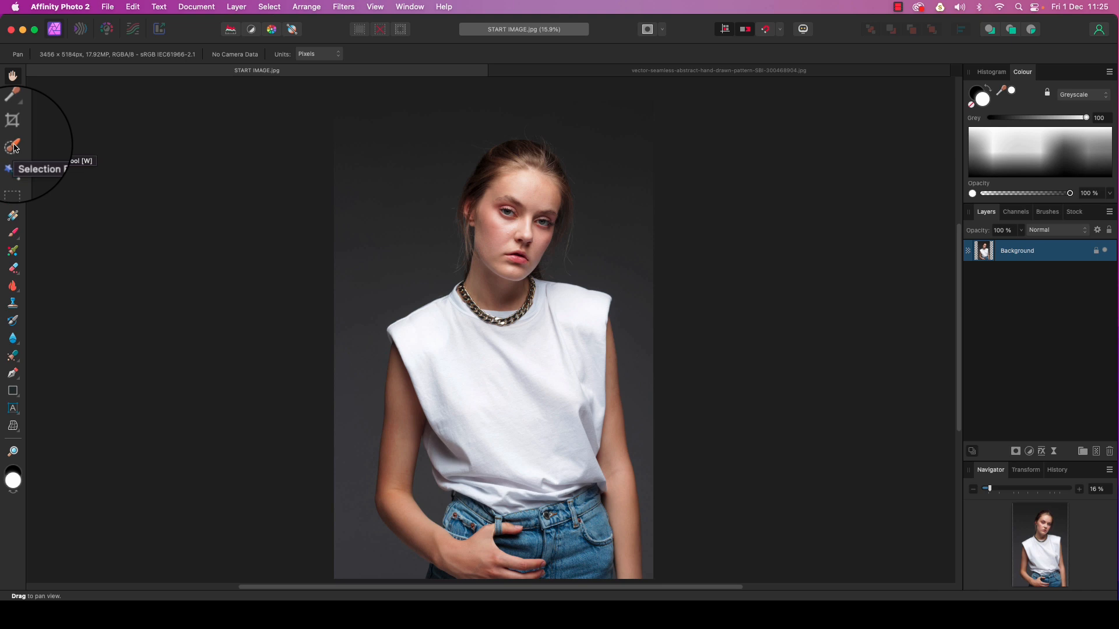
# Start selecting the white t-shirt with the Selection Brush, painting down toward the hem
pyautogui.click(12, 146)
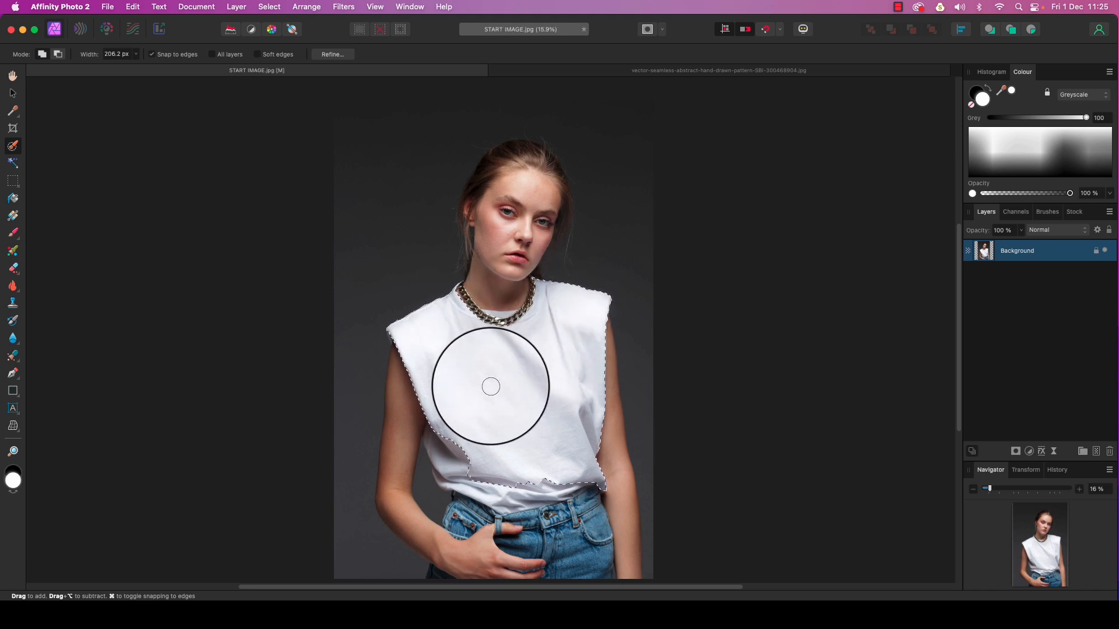
pyautogui.moveTo(491, 387); pyautogui.dragTo(520, 479)
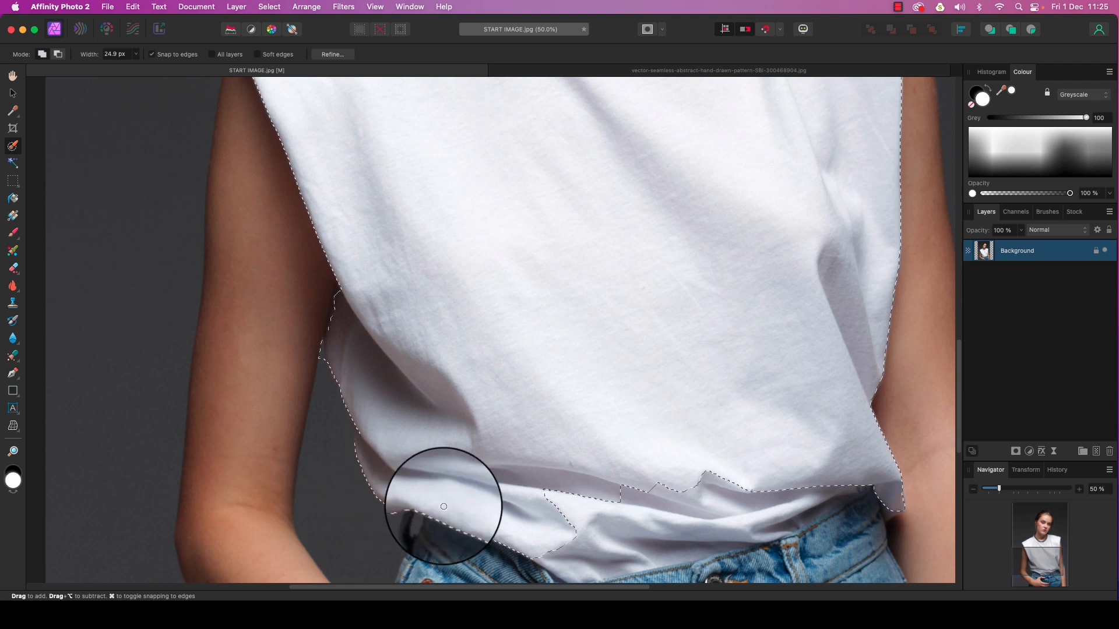
# Extend the selection along the bottom hem and refine it where the shirt meets the jeans
pyautogui.moveTo(444, 507); pyautogui.dragTo(785, 495)
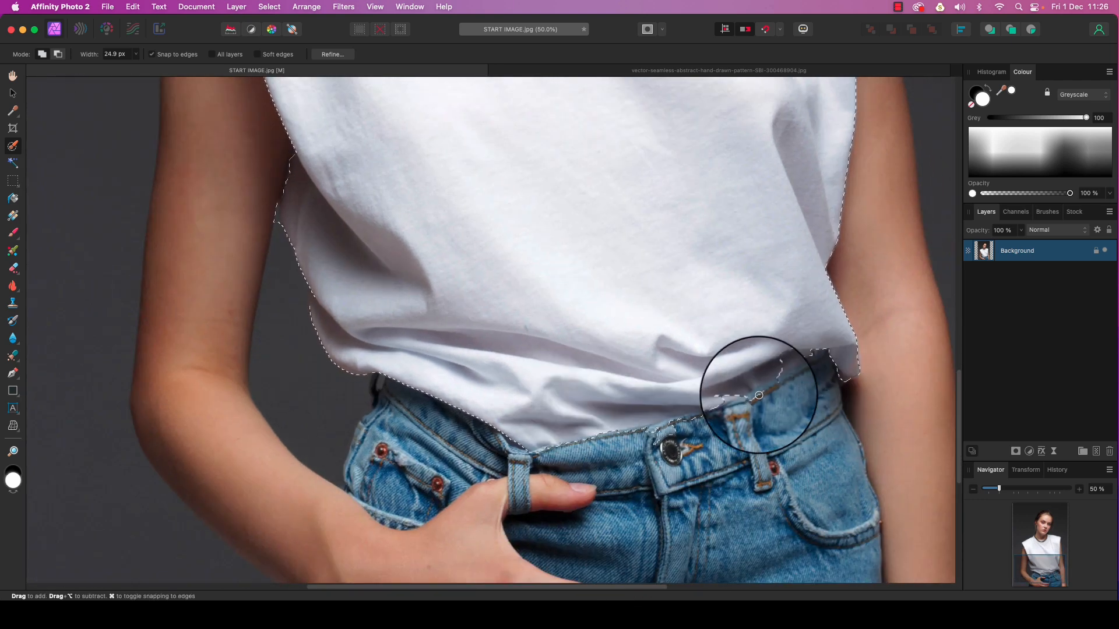
pyautogui.moveTo(759, 395); pyautogui.dragTo(666, 427)
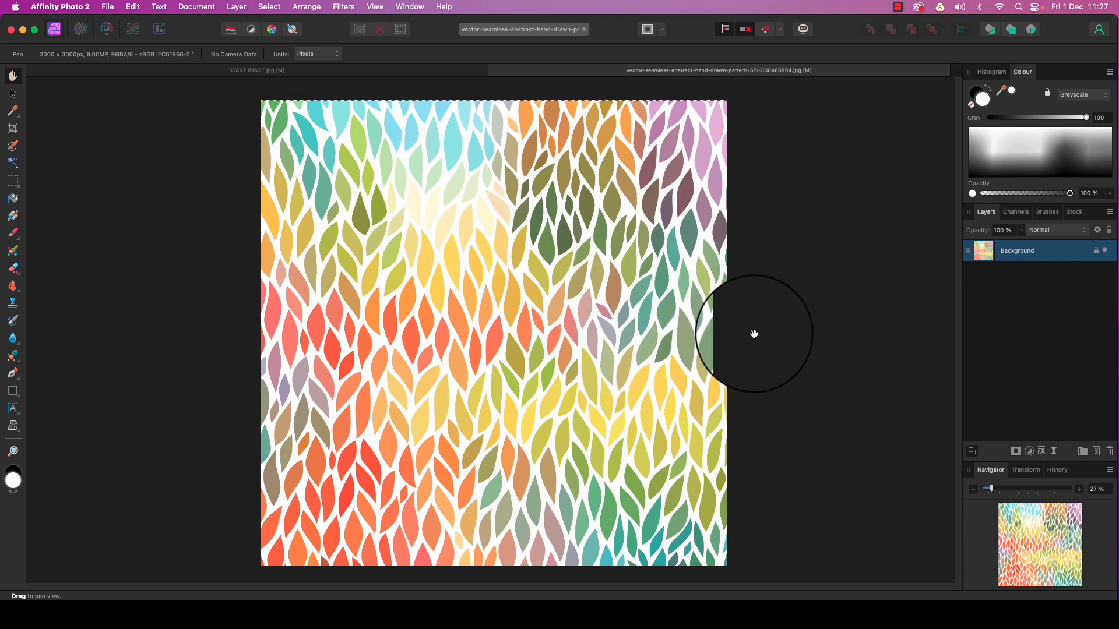
pyautogui.moveTo(334, 97)
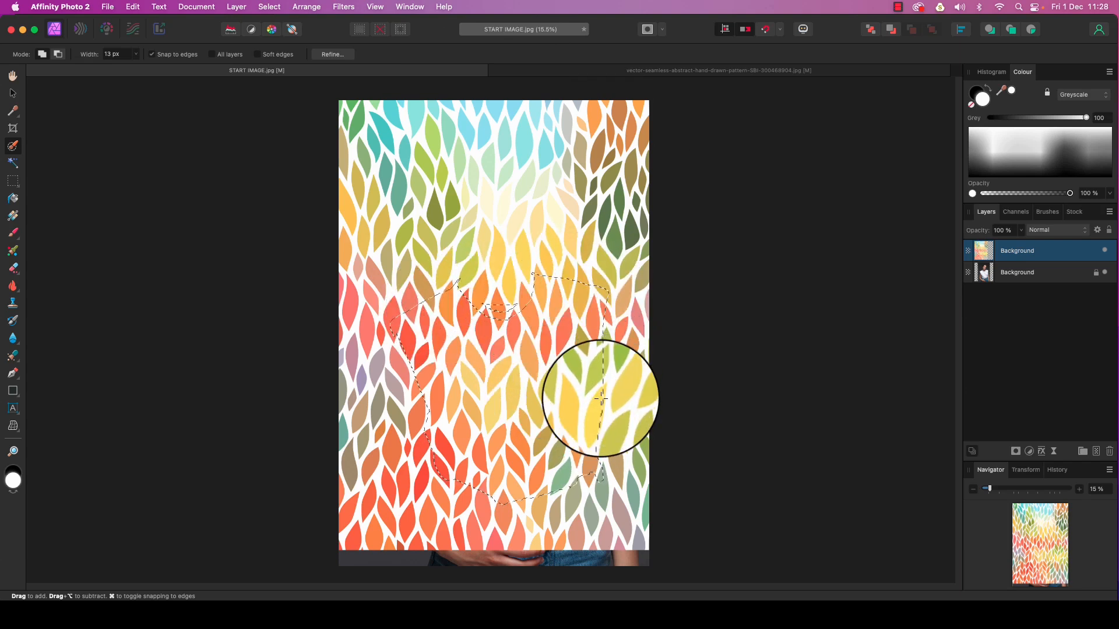
# Tidy the masked leaf pattern's edges along the shirt's left side and right shoulder
pyautogui.moveTo(599, 400); pyautogui.dragTo(477, 425)
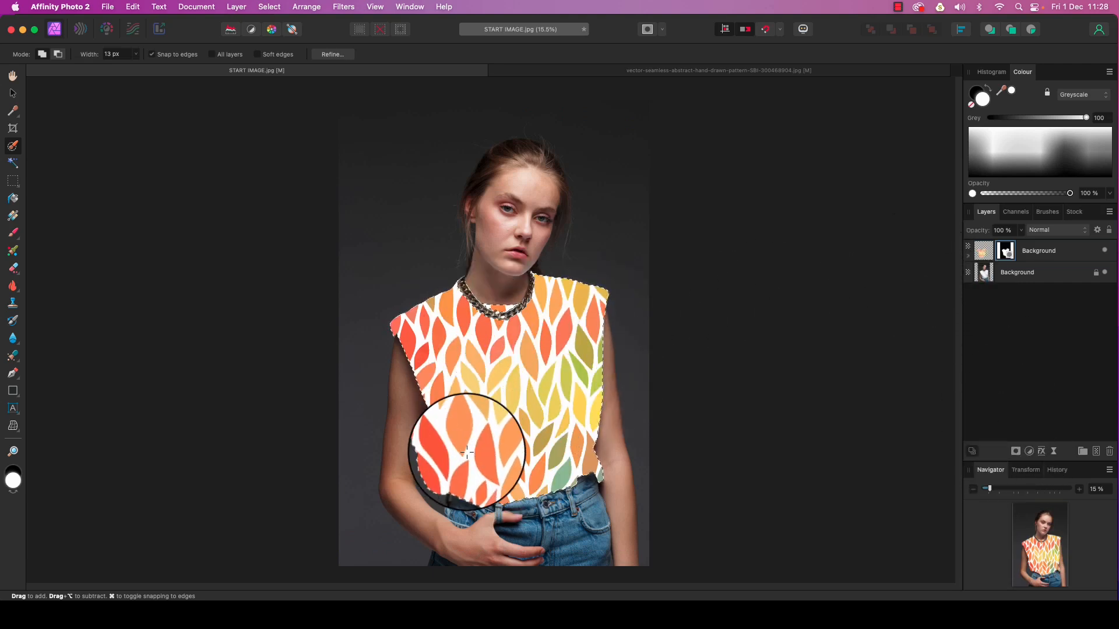
pyautogui.moveTo(467, 450); pyautogui.dragTo(568, 392)
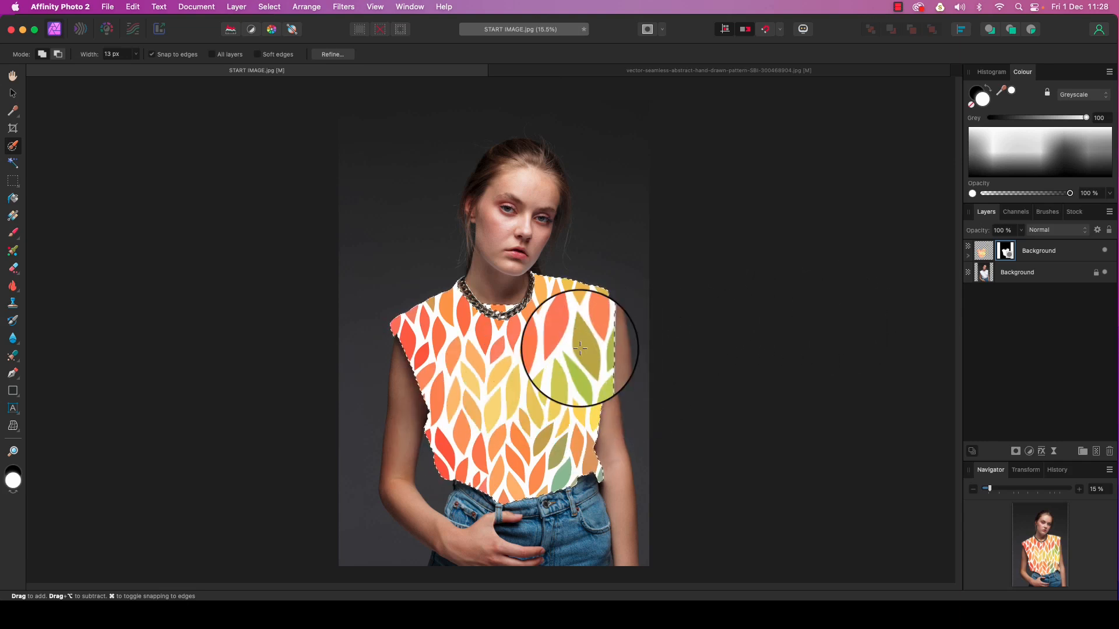
pyautogui.moveTo(579, 349); pyautogui.dragTo(579, 339)
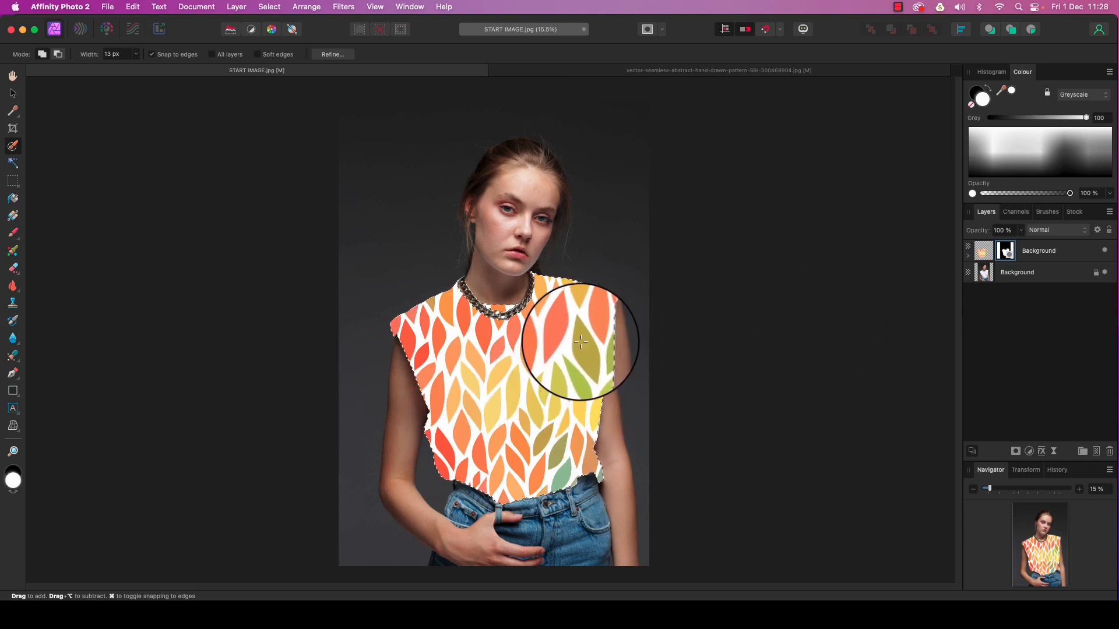
pyautogui.moveTo(578, 343); pyautogui.dragTo(464, 411)
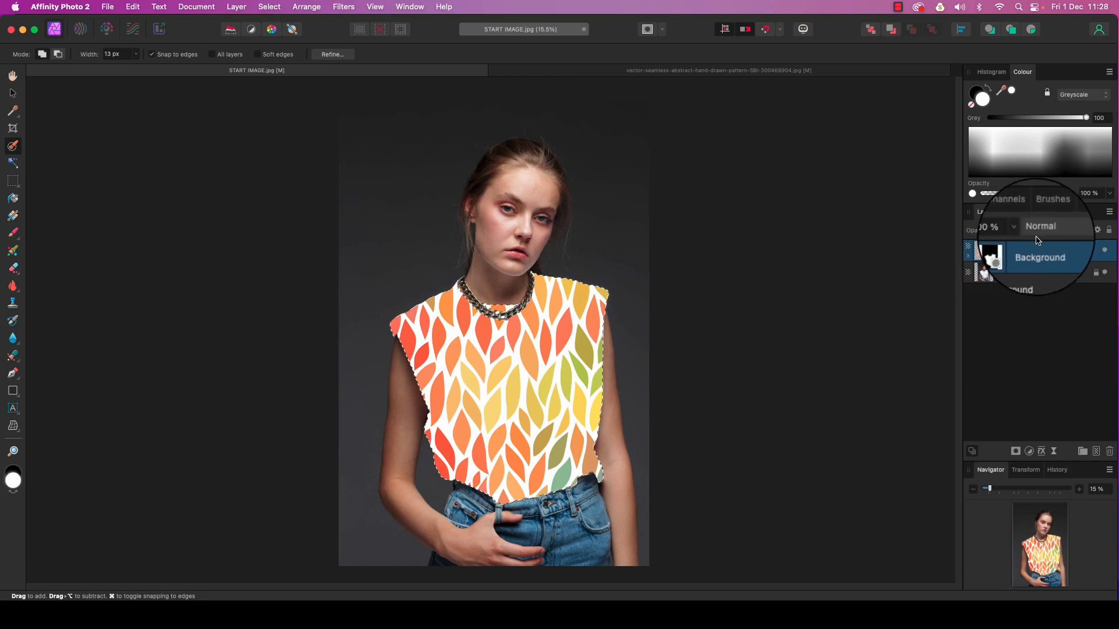
# Set the pattern layer's blend mode to Linear Burn and touch up the shoulder and lower-left edges
pyautogui.click(1056, 227)
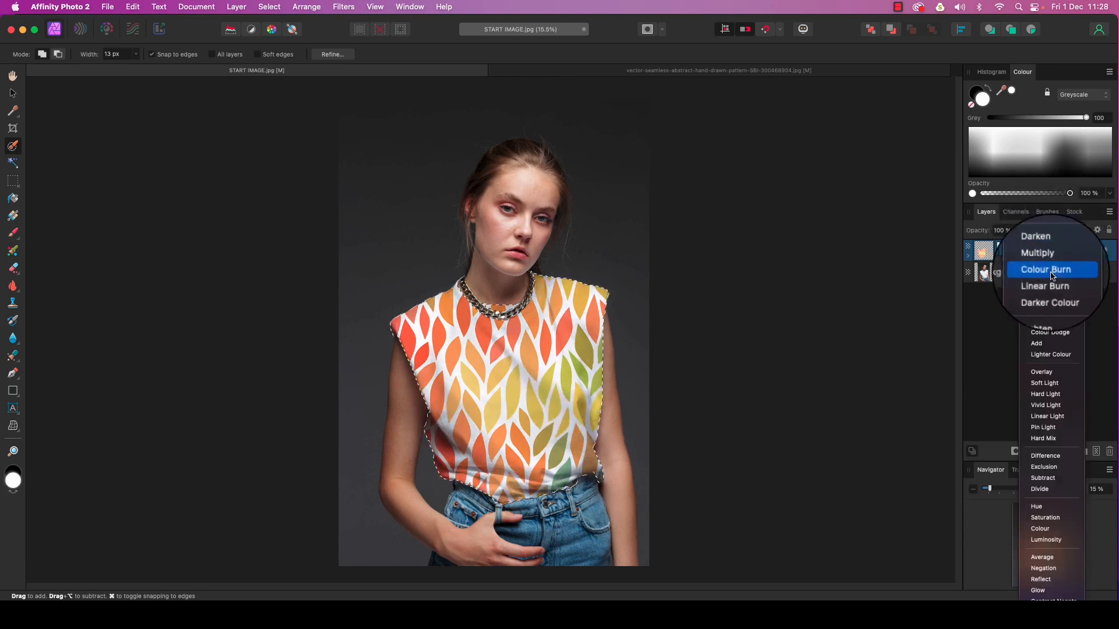
pyautogui.moveTo(1044, 282)
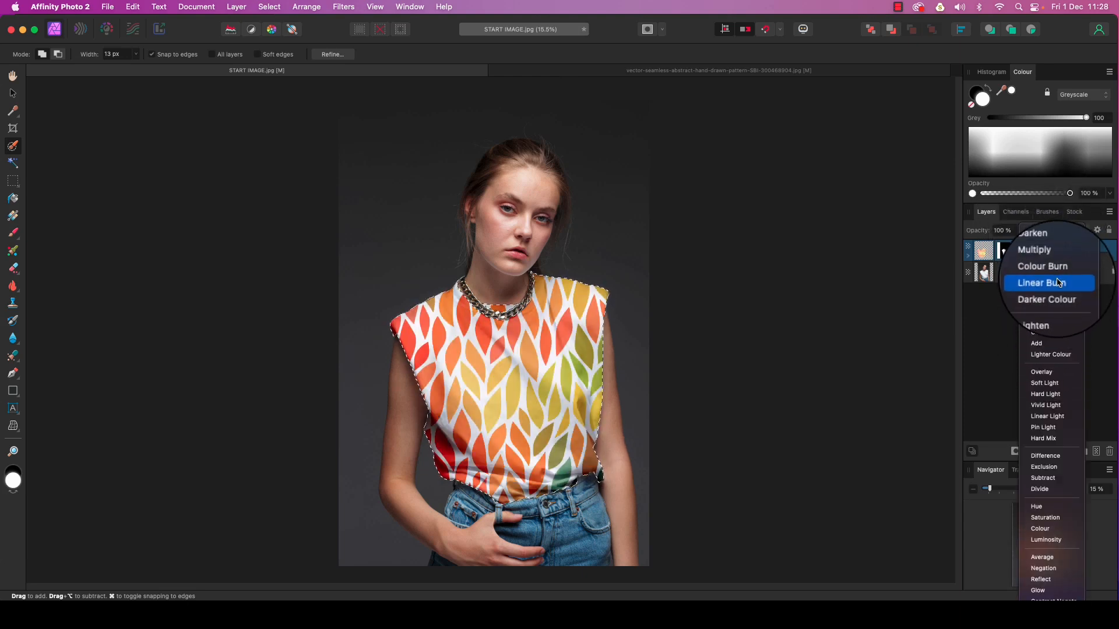
pyautogui.click(1041, 282)
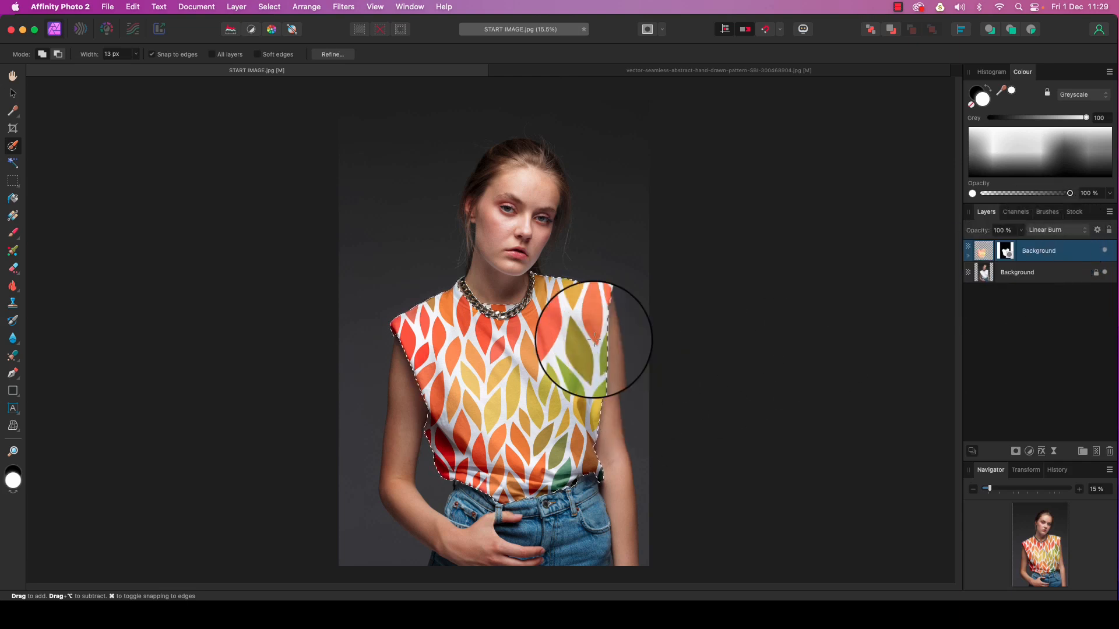
pyautogui.moveTo(591, 339); pyautogui.dragTo(454, 457)
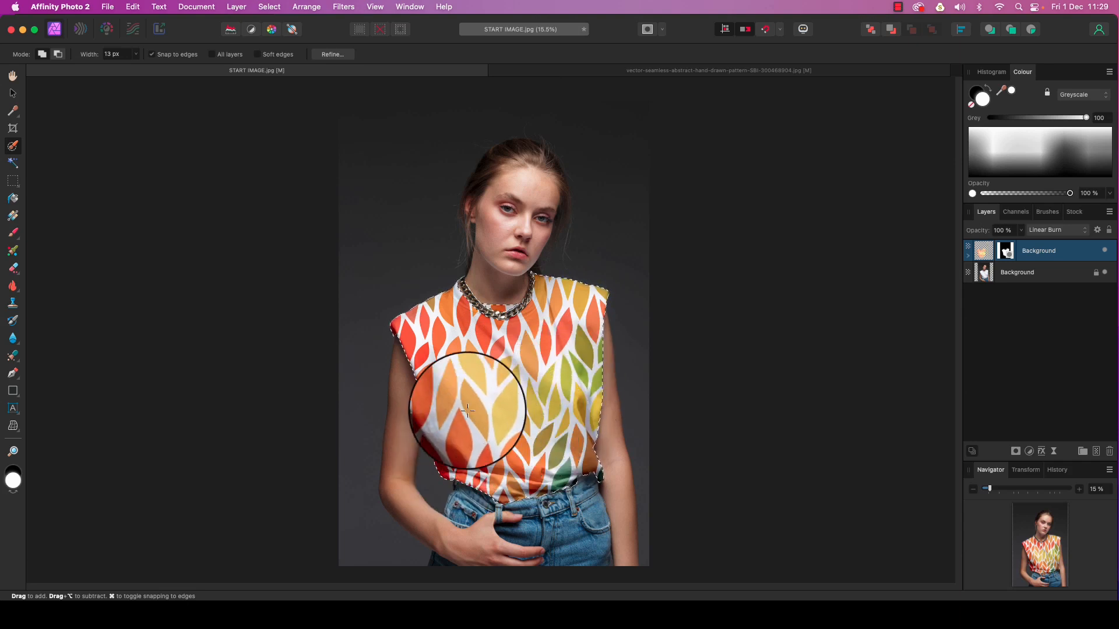
pyautogui.moveTo(468, 410); pyautogui.dragTo(532, 348)
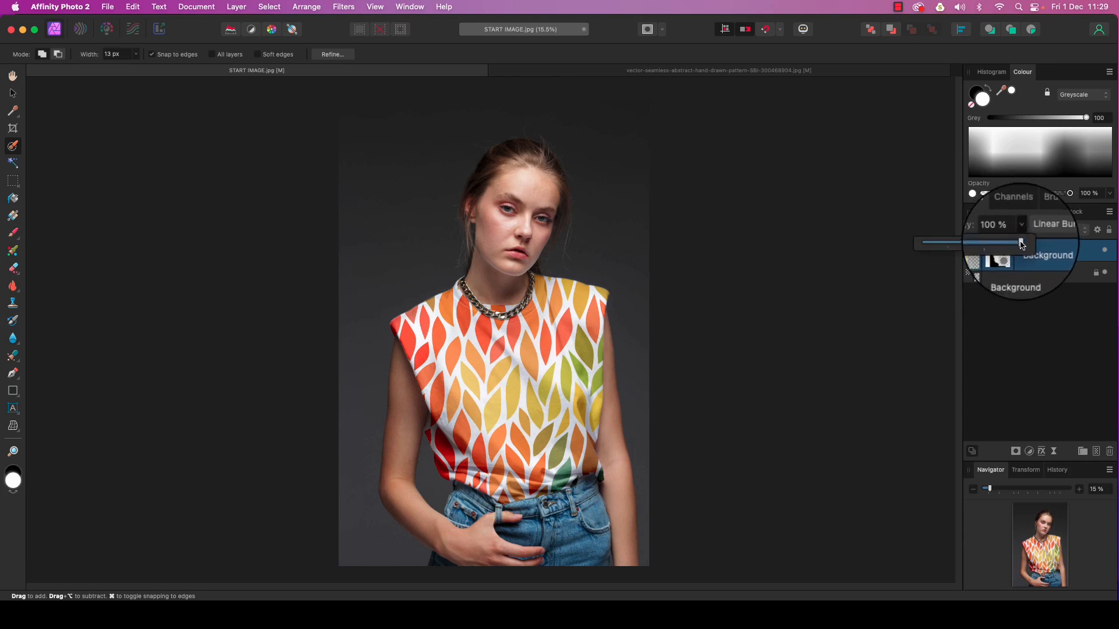
# Reduce the leaf pattern layer's opacity to 60% for a softer print
pyautogui.moveTo(1020, 242); pyautogui.dragTo(1002, 244)
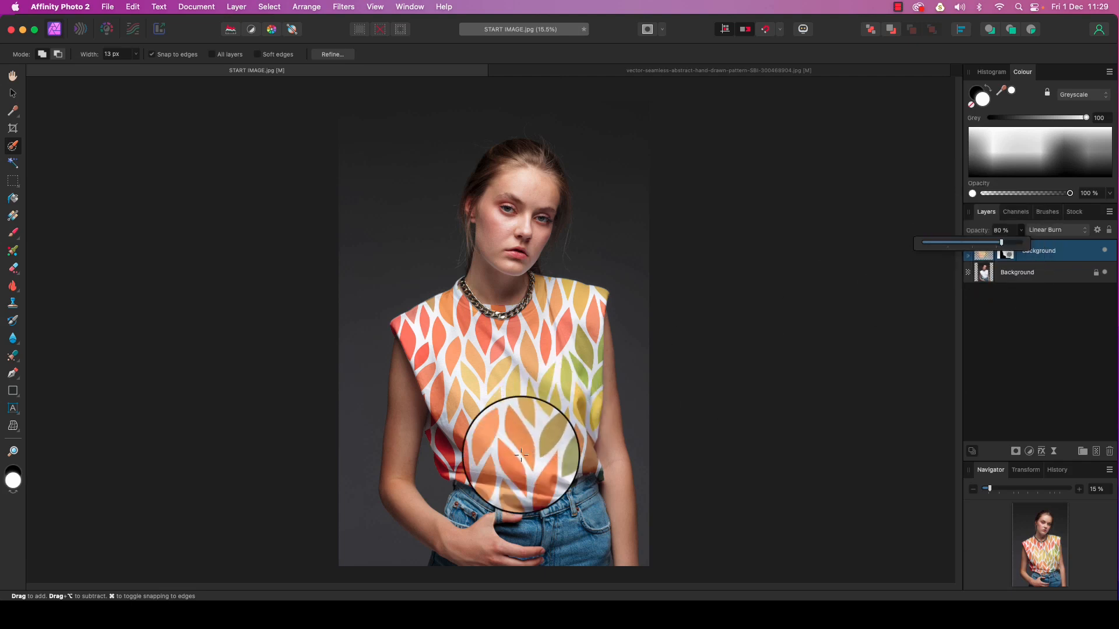
pyautogui.moveTo(521, 457); pyautogui.dragTo(442, 417)
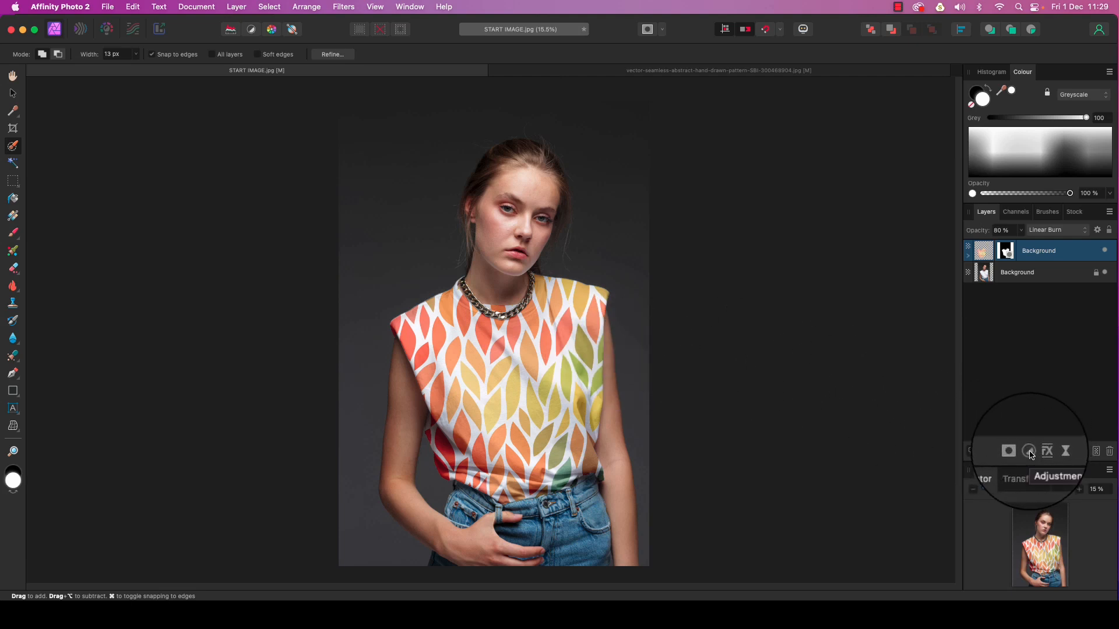
# Add an HSL adjustment on the pattern layer with Saturation Shift set to 21%
pyautogui.click(1029, 450)
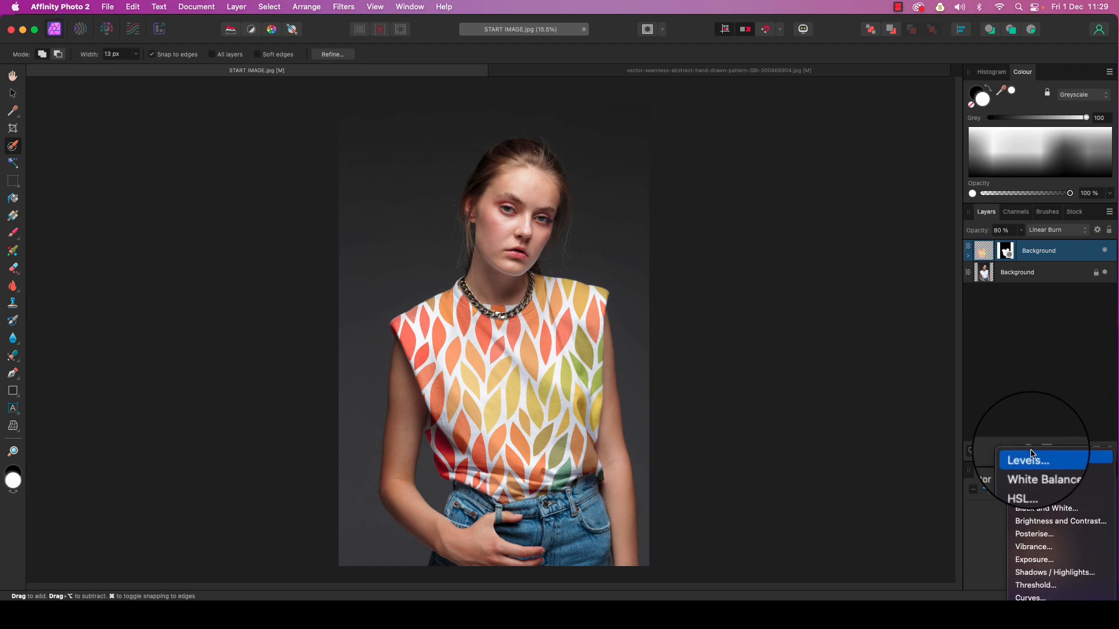
pyautogui.moveTo(1034, 484)
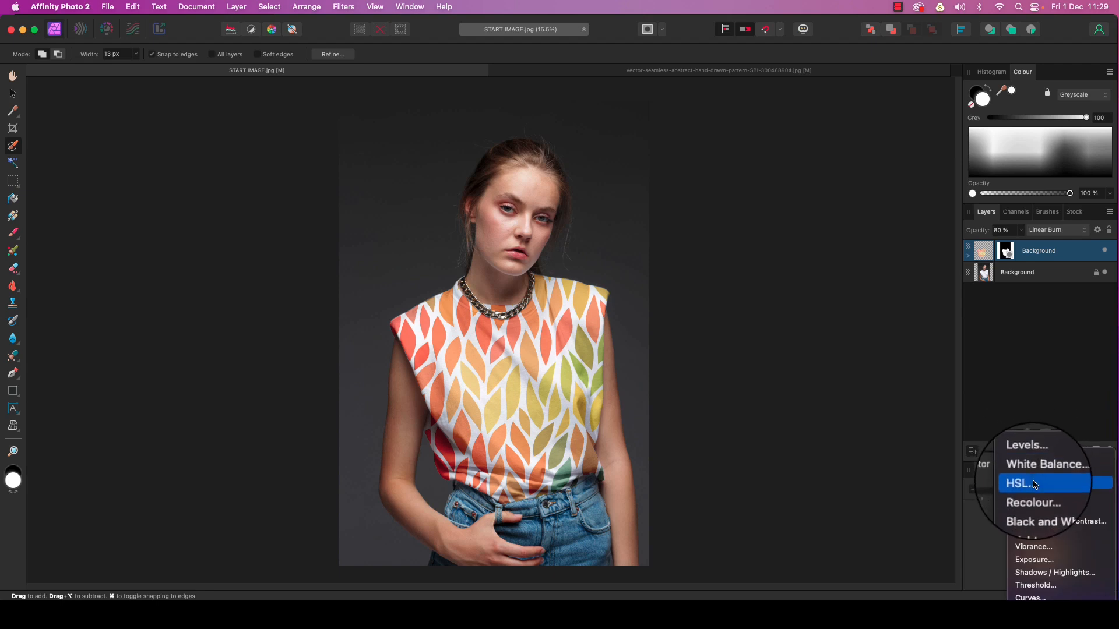
pyautogui.click(1021, 482)
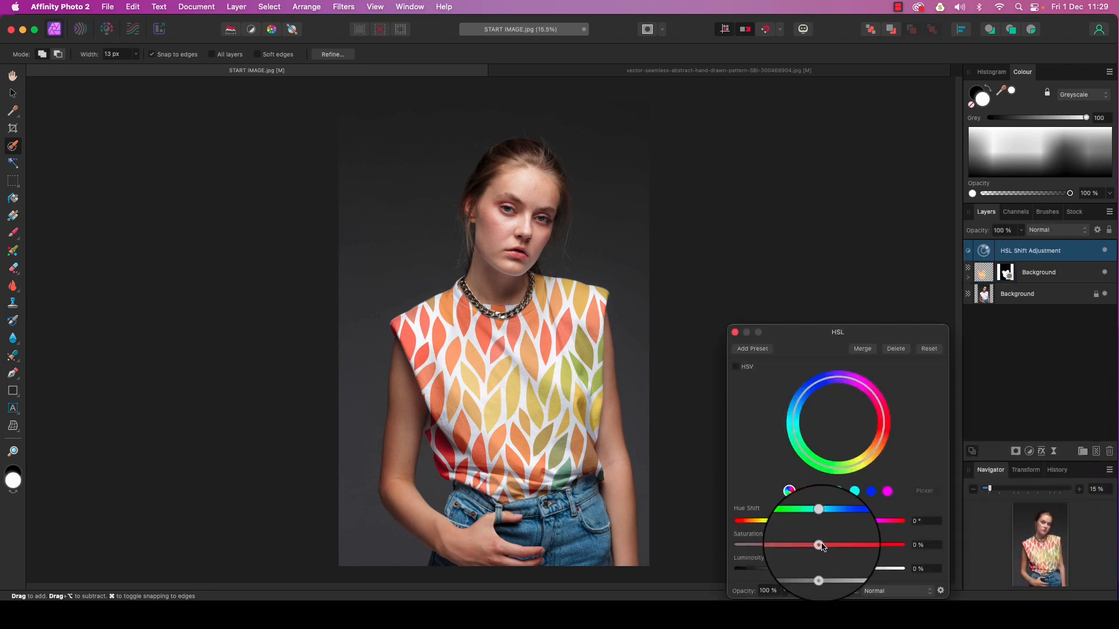
pyautogui.moveTo(818, 546); pyautogui.dragTo(852, 545)
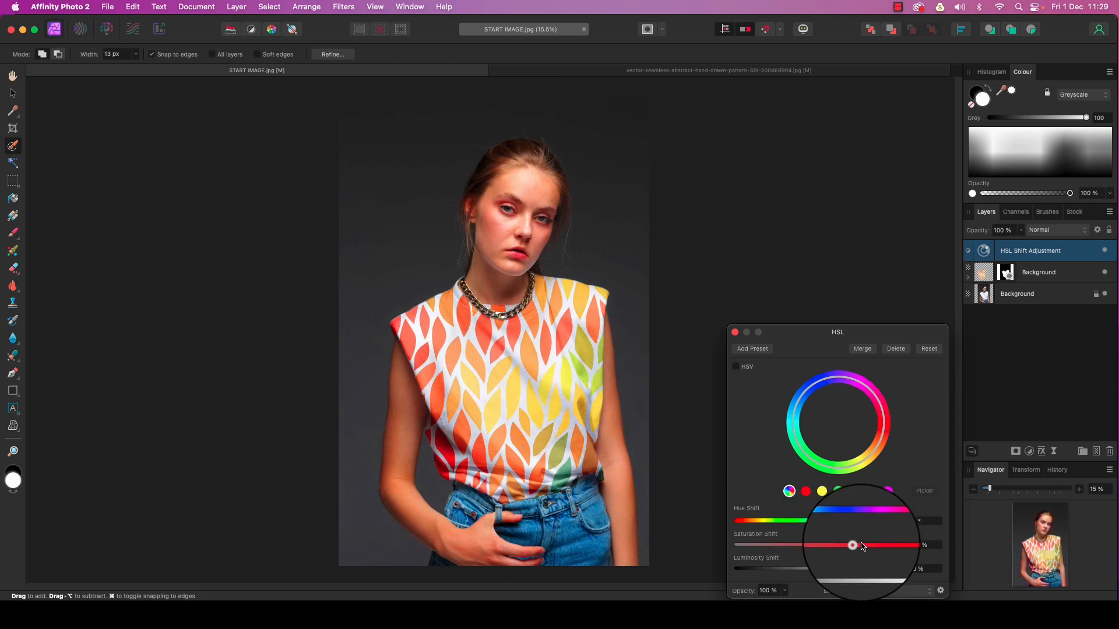
pyautogui.moveTo(851, 545); pyautogui.dragTo(821, 546)
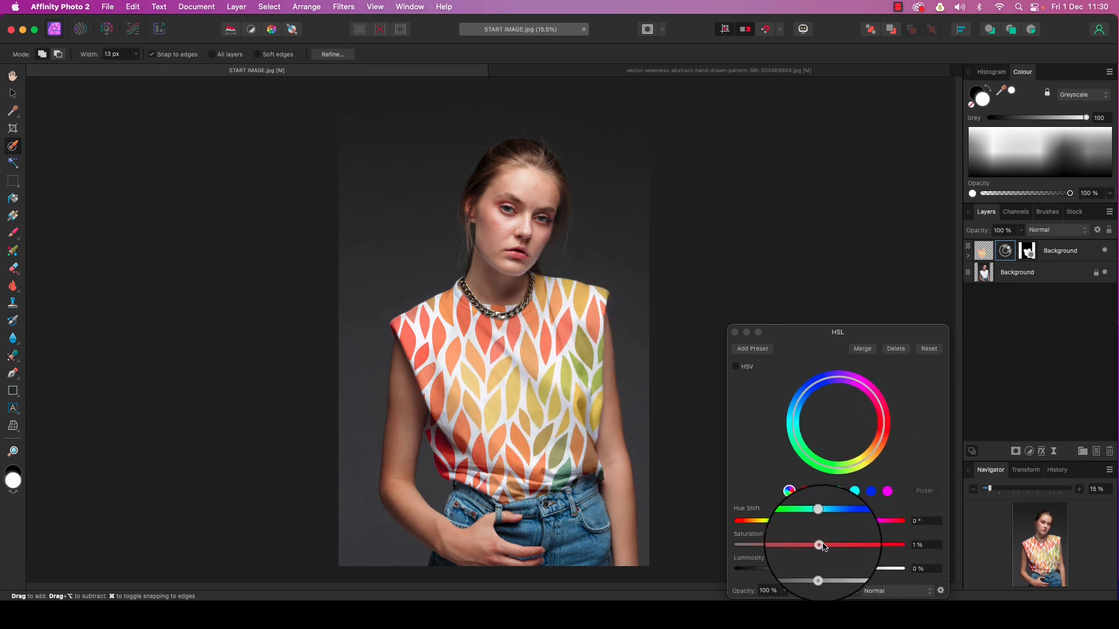
pyautogui.moveTo(818, 546); pyautogui.dragTo(837, 545)
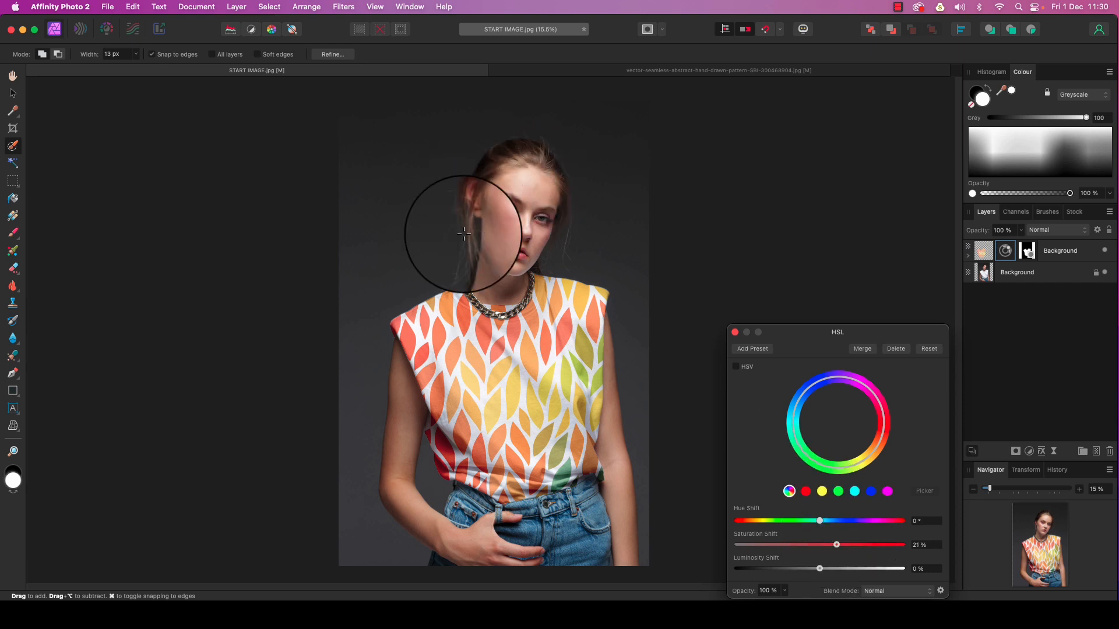
pyautogui.moveTo(465, 233); pyautogui.dragTo(447, 199)
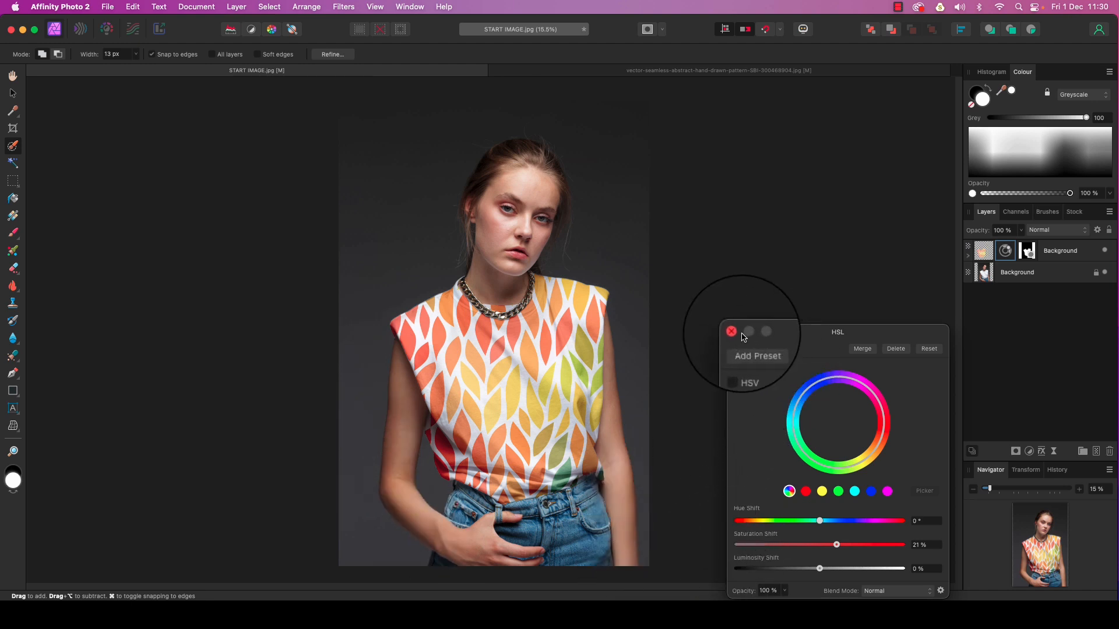
# Close the HSL adjustment dialog, keeping the 21% saturation boost
pyautogui.click(731, 331)
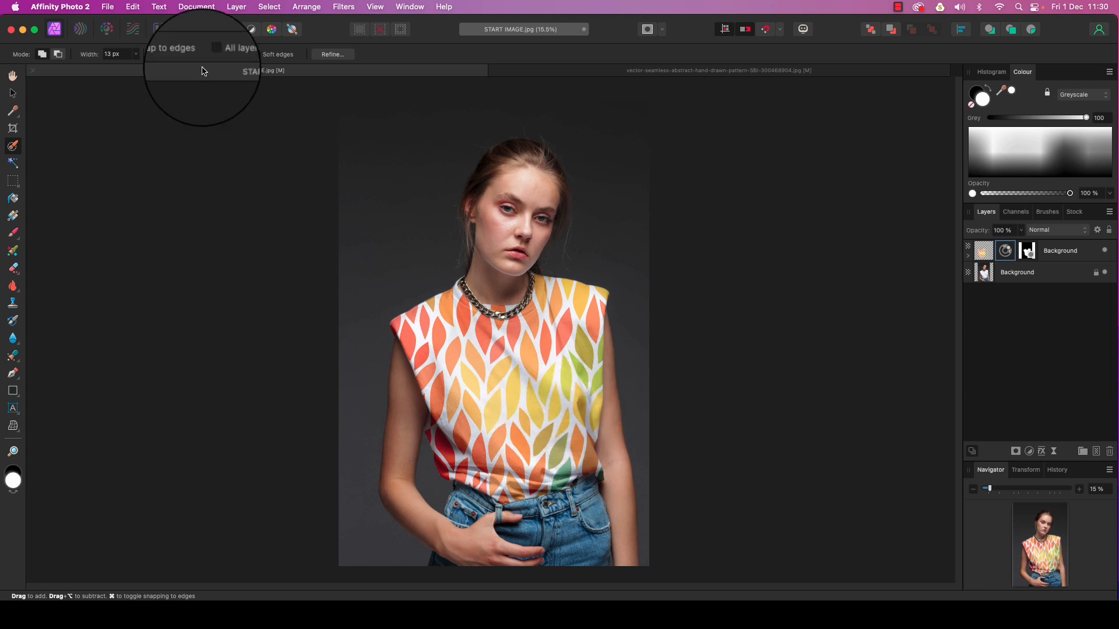
# Export the finished patterned-shirt image via File > Export, choosing PSD as the format
pyautogui.click(107, 7)
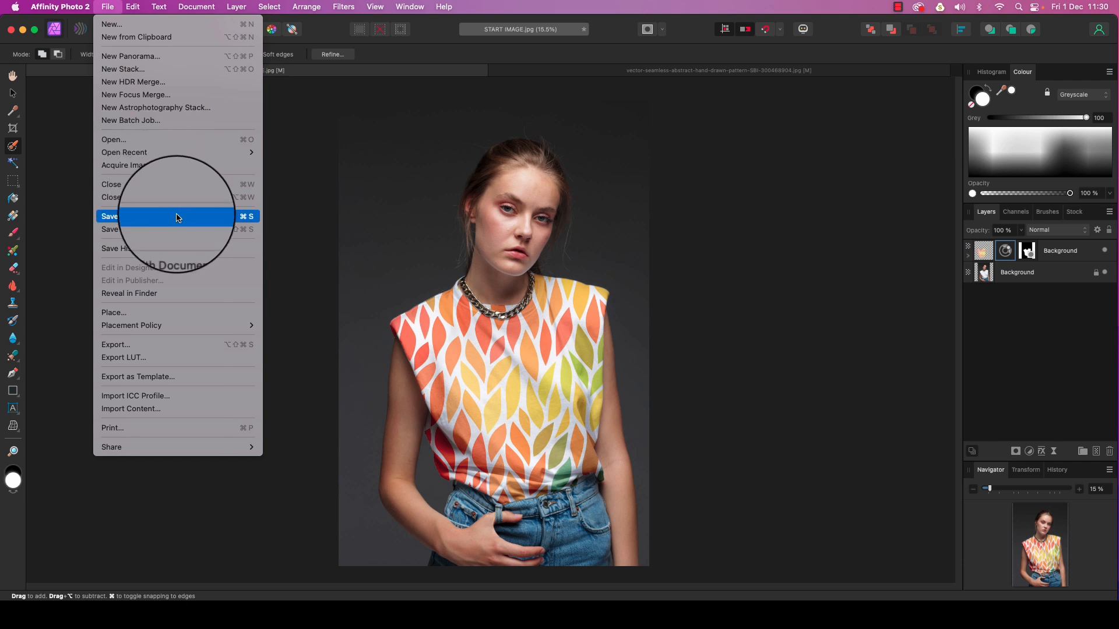
pyautogui.moveTo(208, 345)
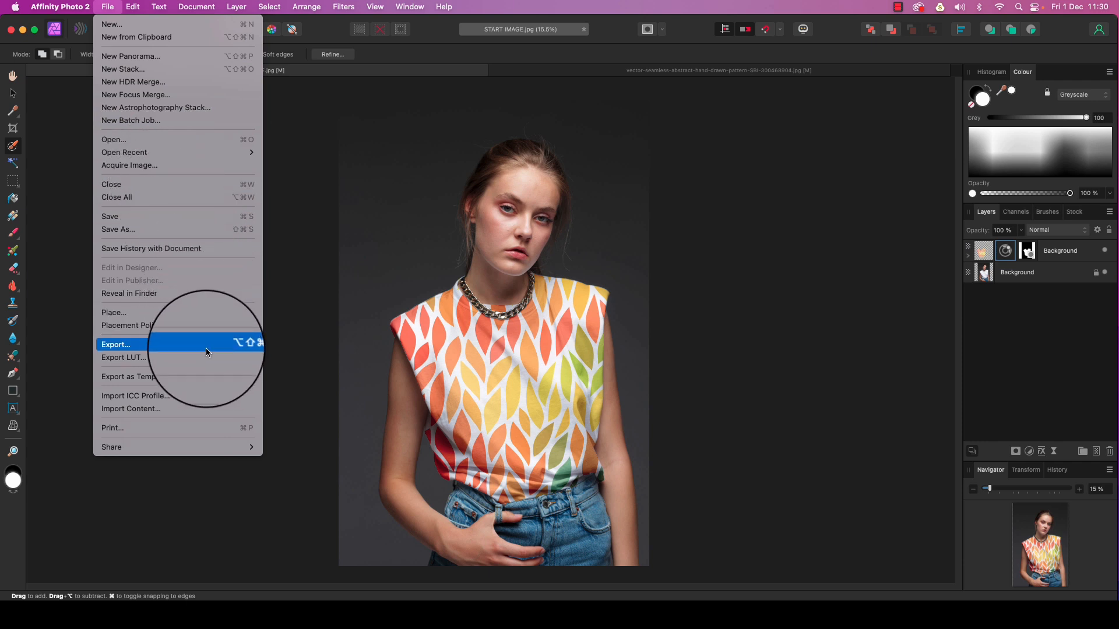
pyautogui.click(115, 345)
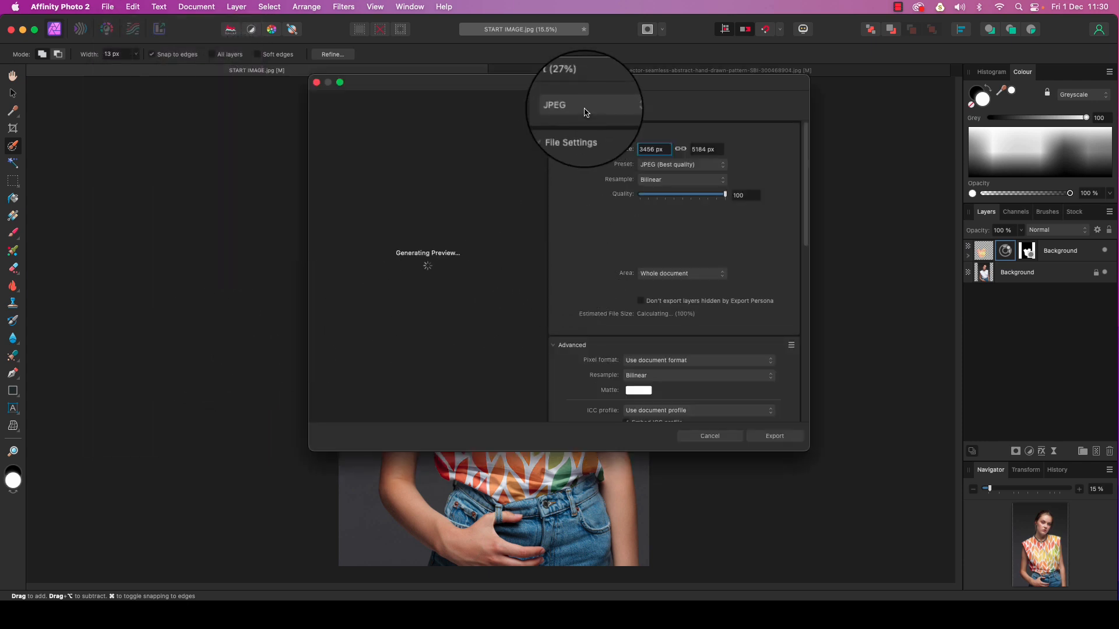
pyautogui.click(585, 105)
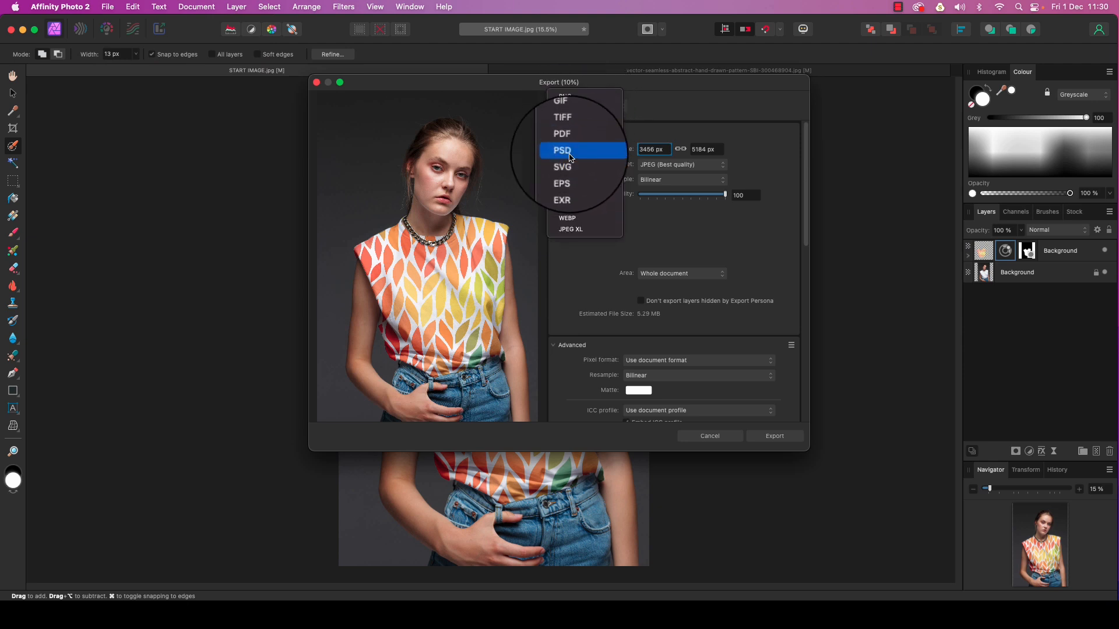
pyautogui.click(708, 436)
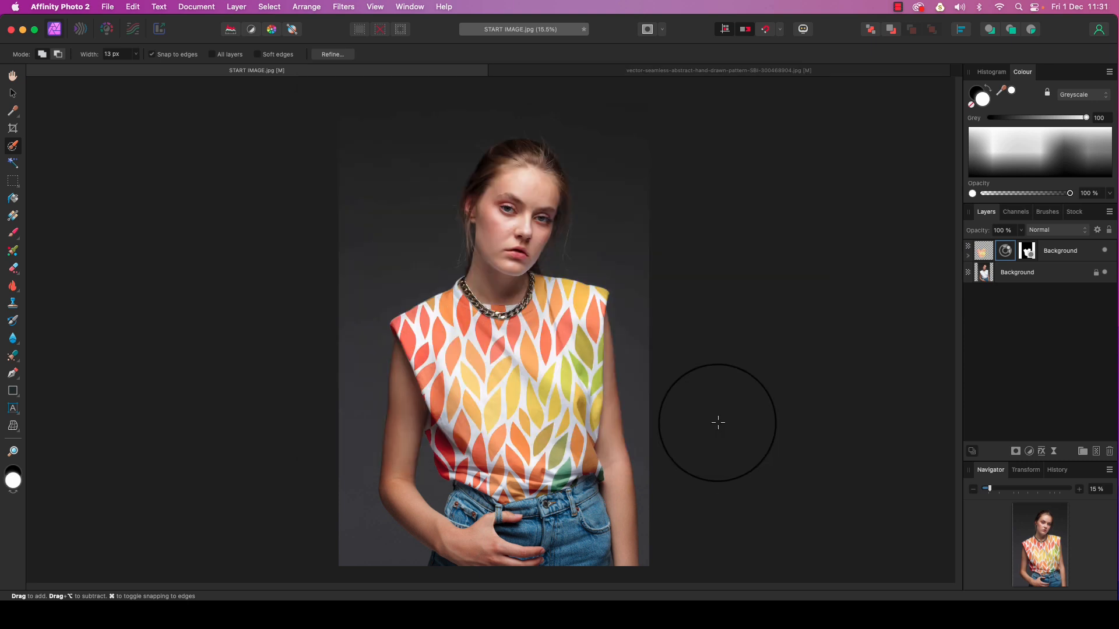